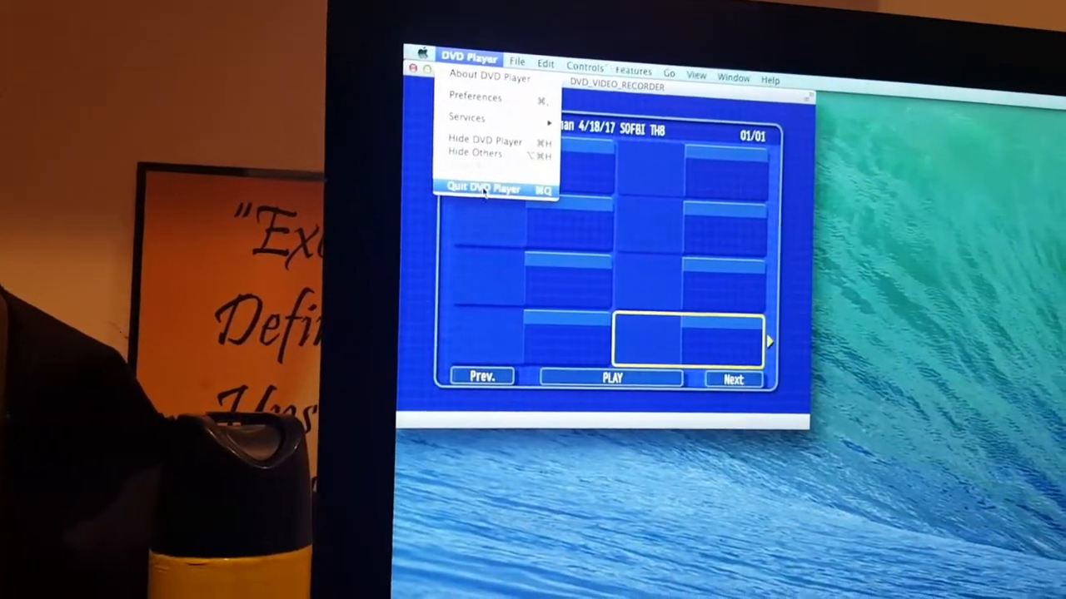
Quit DVD Player so the disc is free for HandBrake.
click(483, 187)
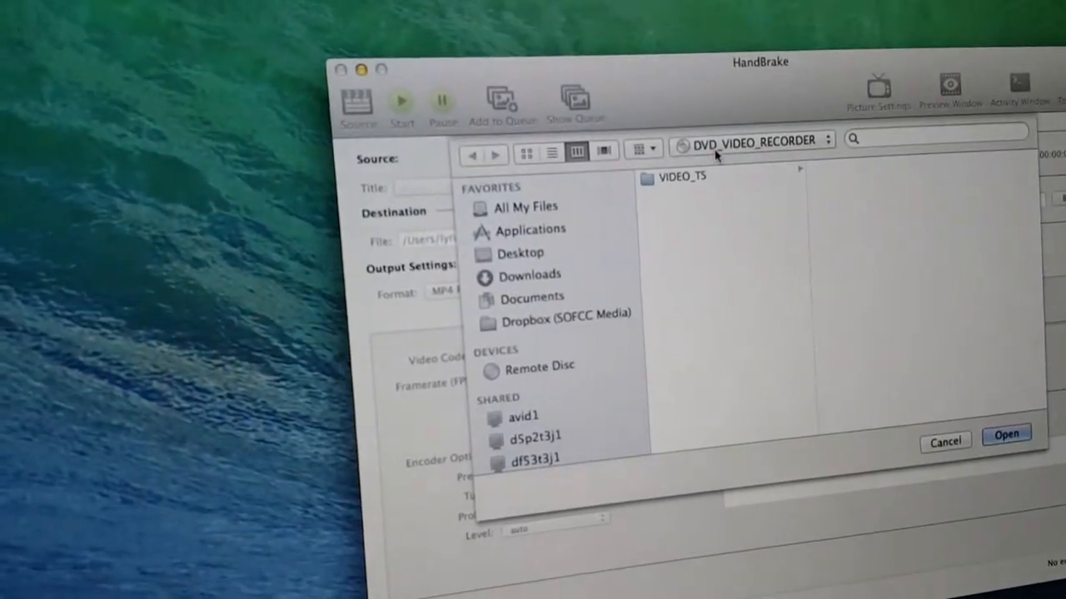
Load the DVD_VIDEO_RECORDER disc as the source, giving title 1 (02h03m56s).
click(749, 140)
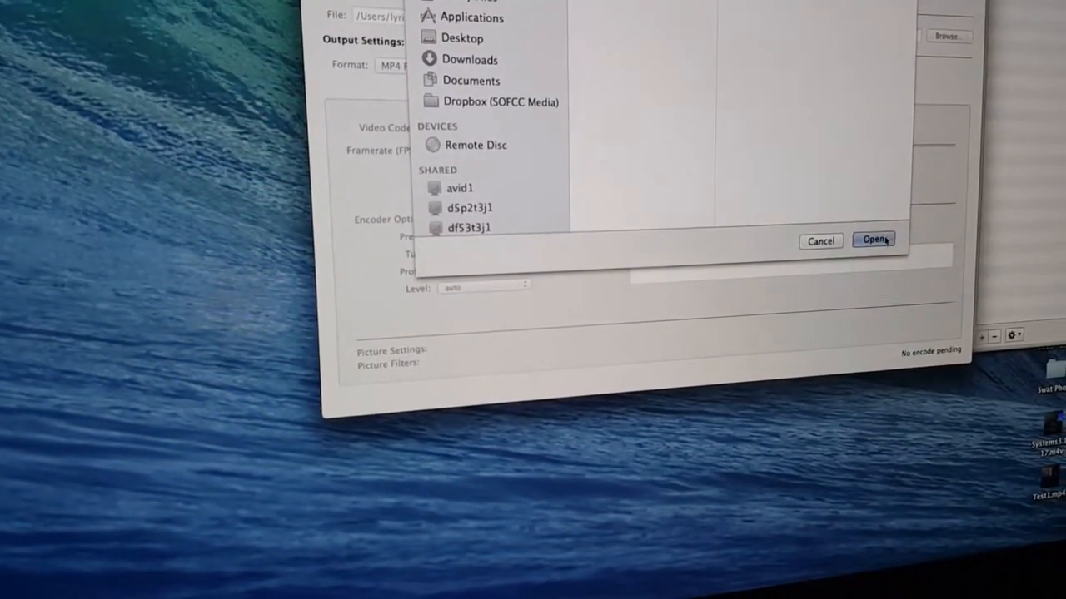
click(873, 240)
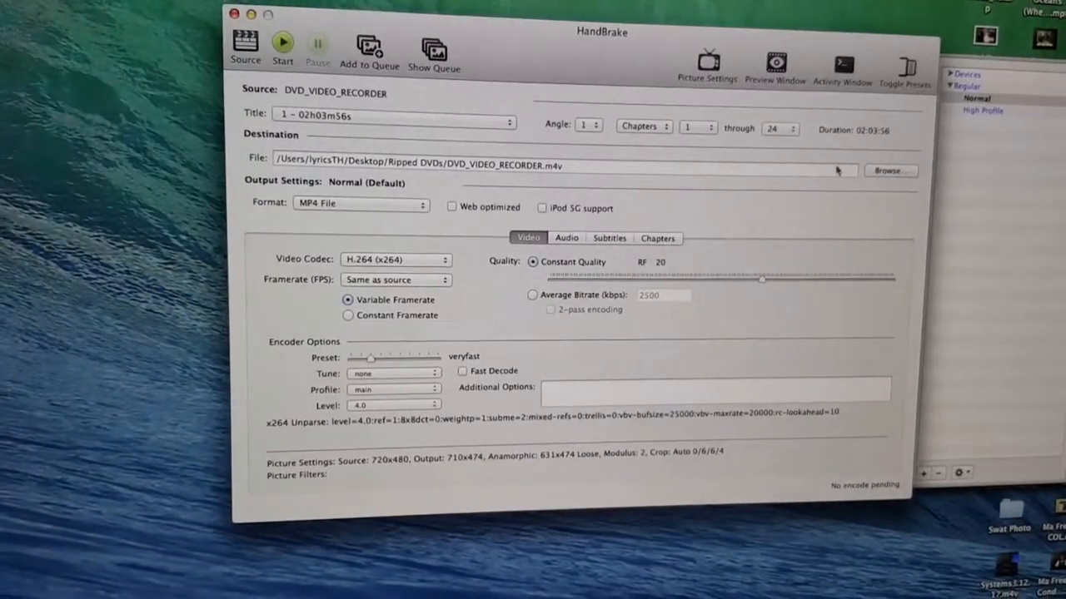
Bring up the Save As dialog for the destination file in Ripped DVDs.
click(887, 170)
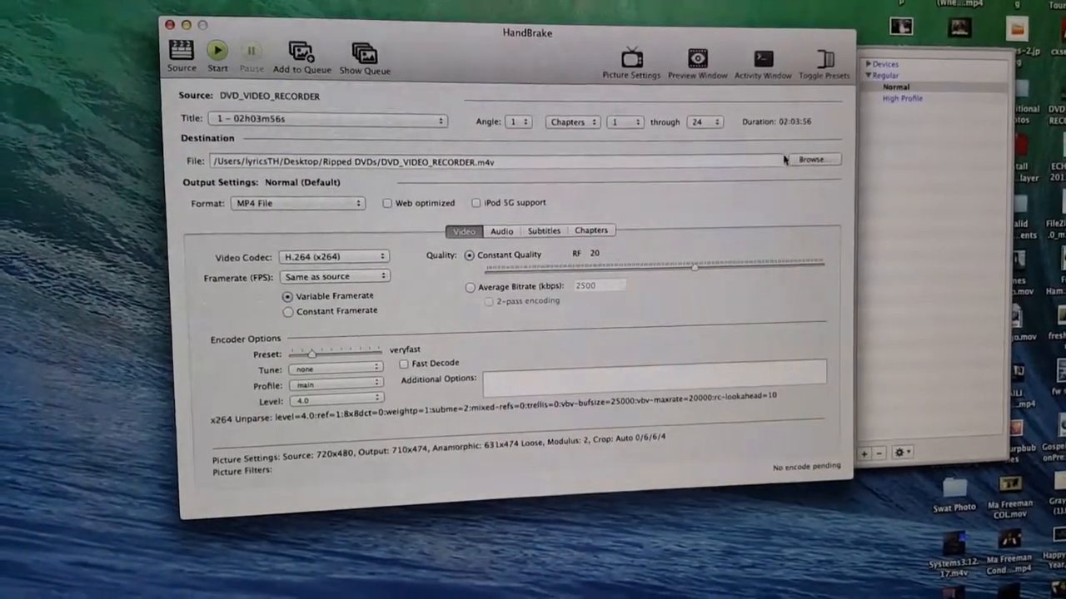
click(809, 160)
text(4)
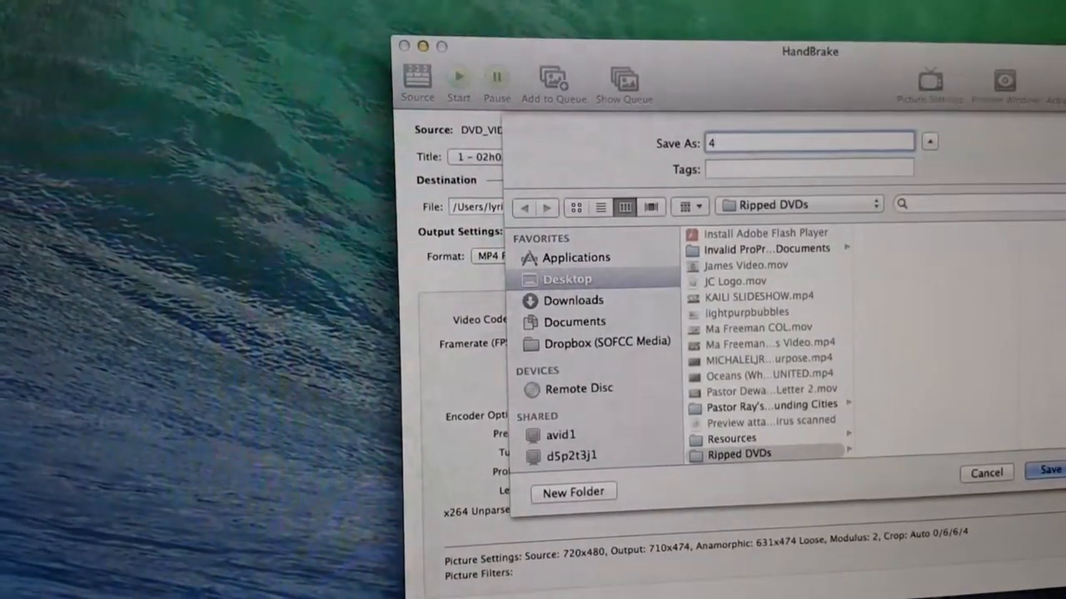
Name the output file 4-18-17 in the Ripped DVDs folder on the Desktop.
text(-1)
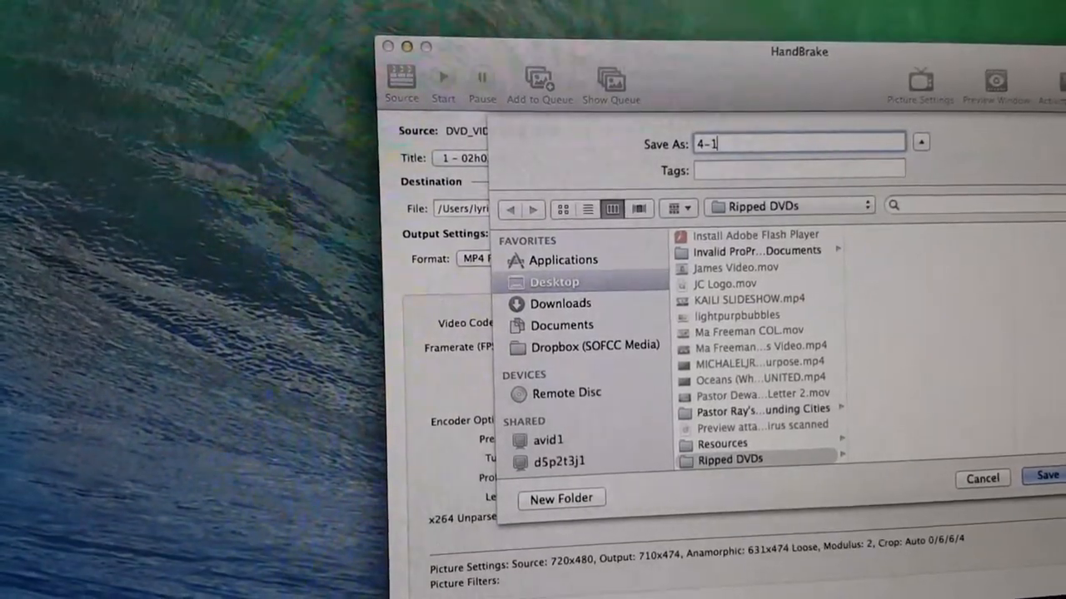
text(8-)
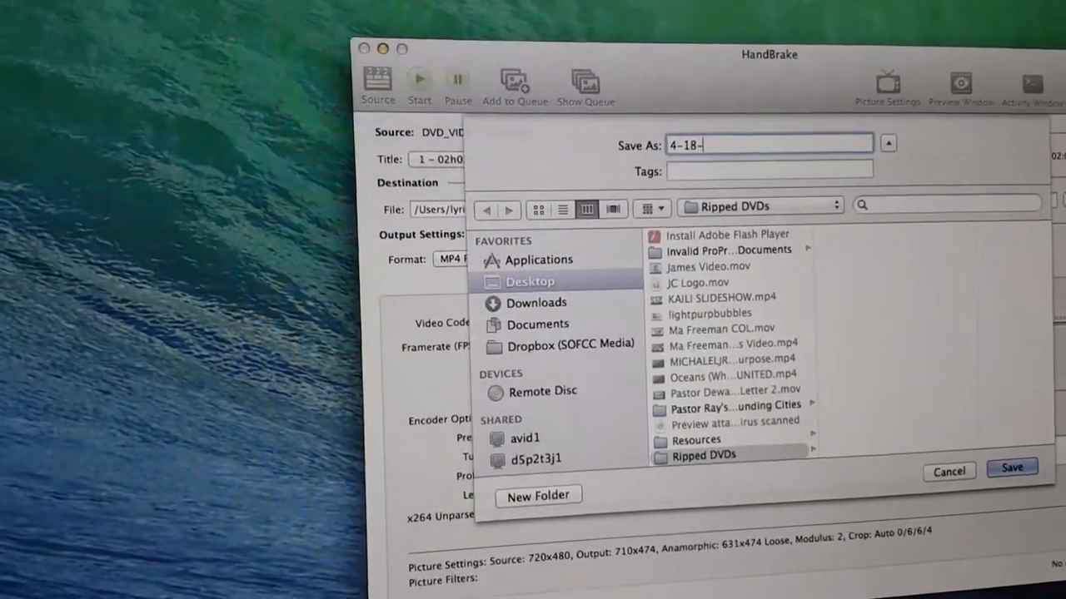
text(17)
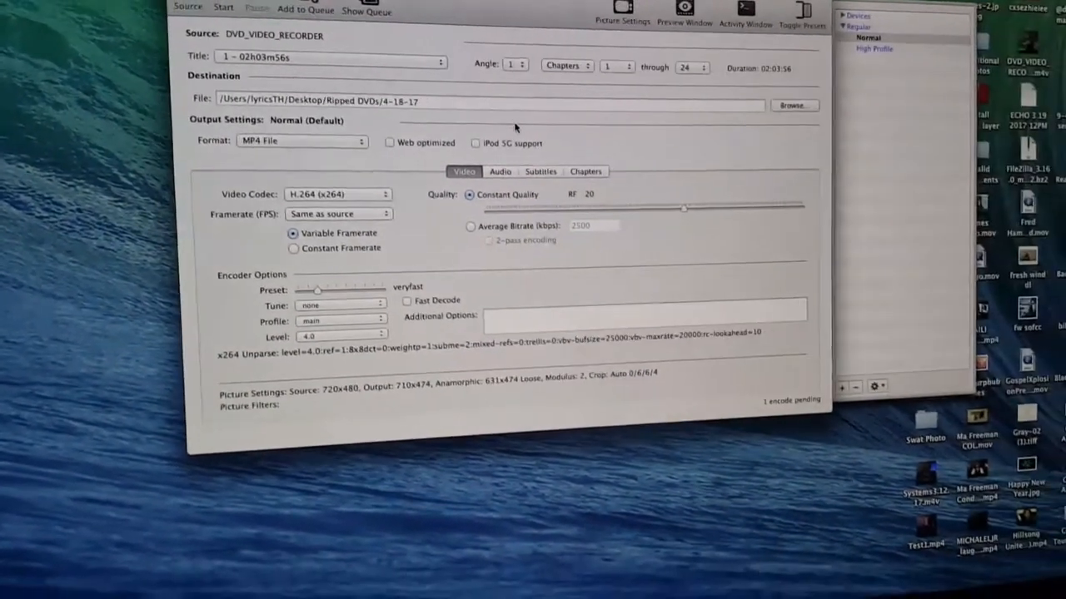
Start encoding the disc to the 4-18-17 MP4.
click(236, 18)
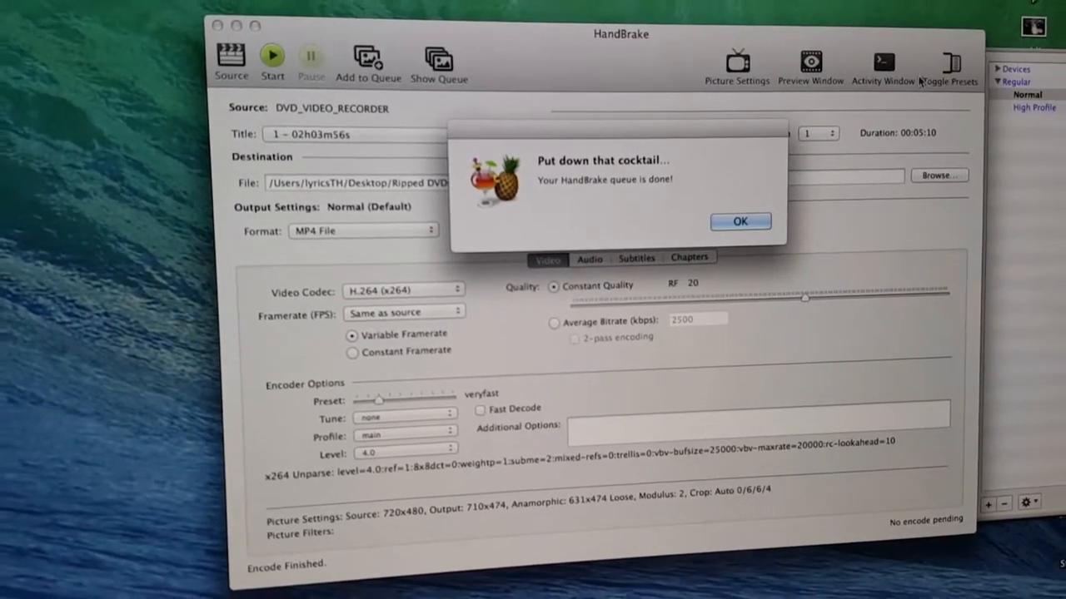
Acknowledge the queue-done alert confirming the encode finished.
click(739, 222)
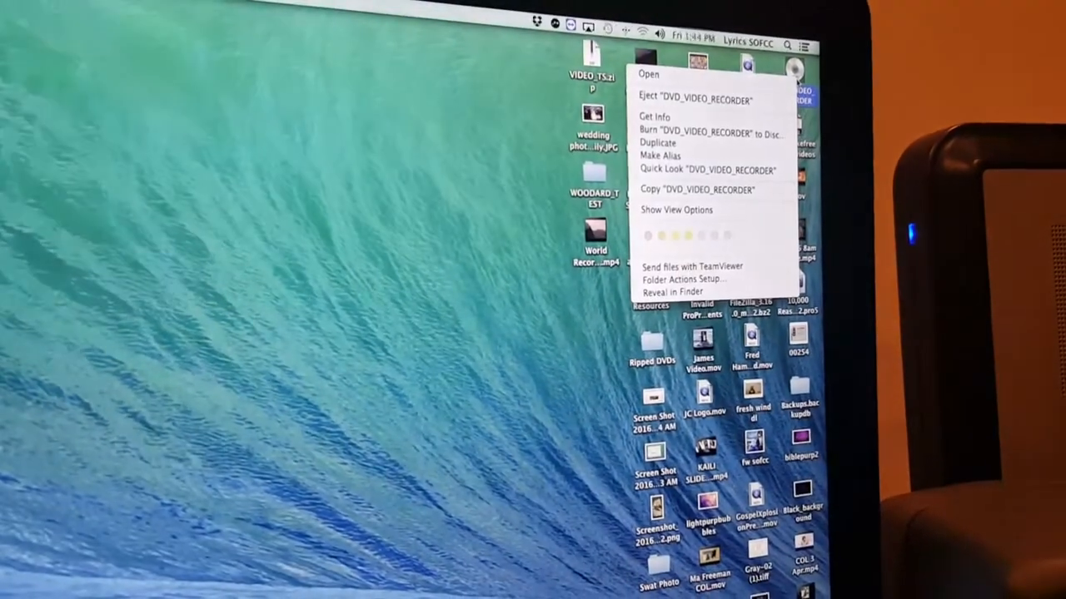
mouse_move(699, 95)
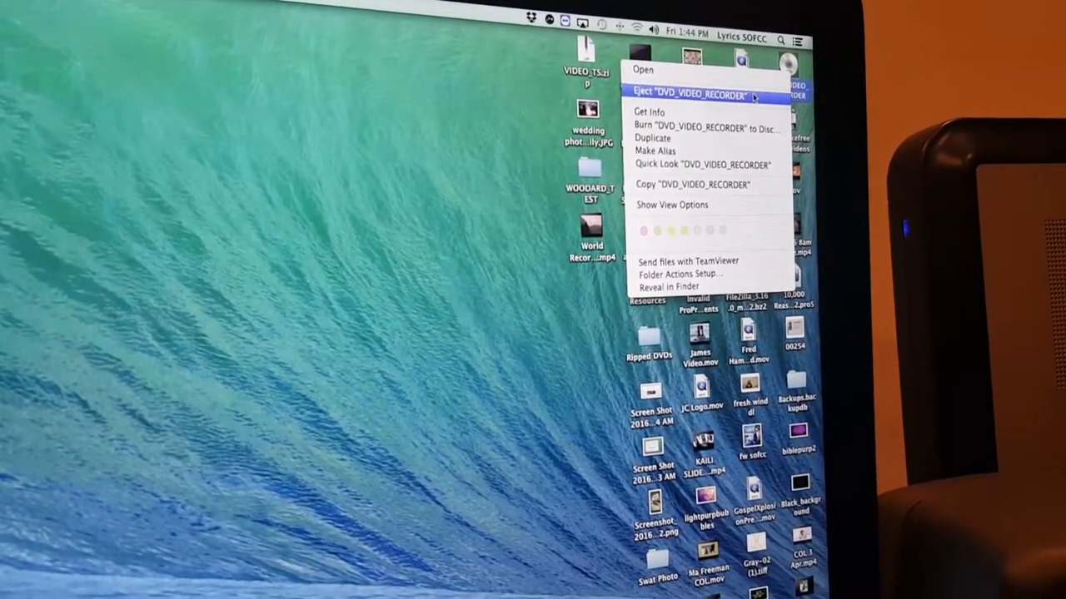